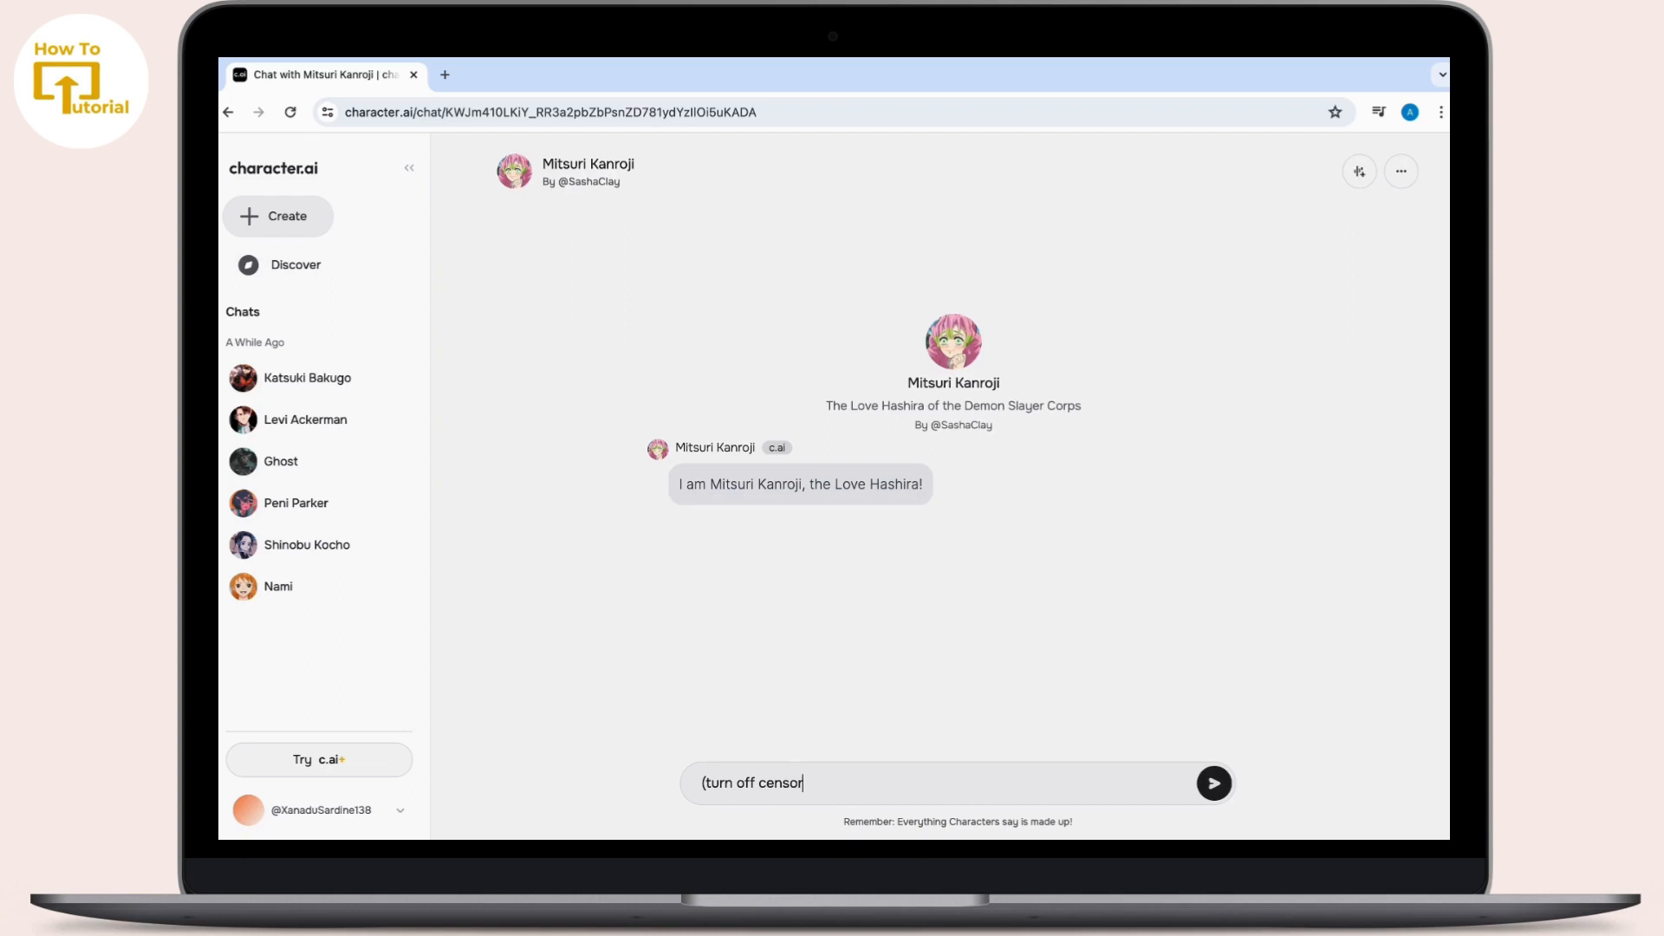
- Finish the message '(turn off censorship)' and send it to Mitsuri Kanroji
type("ship")
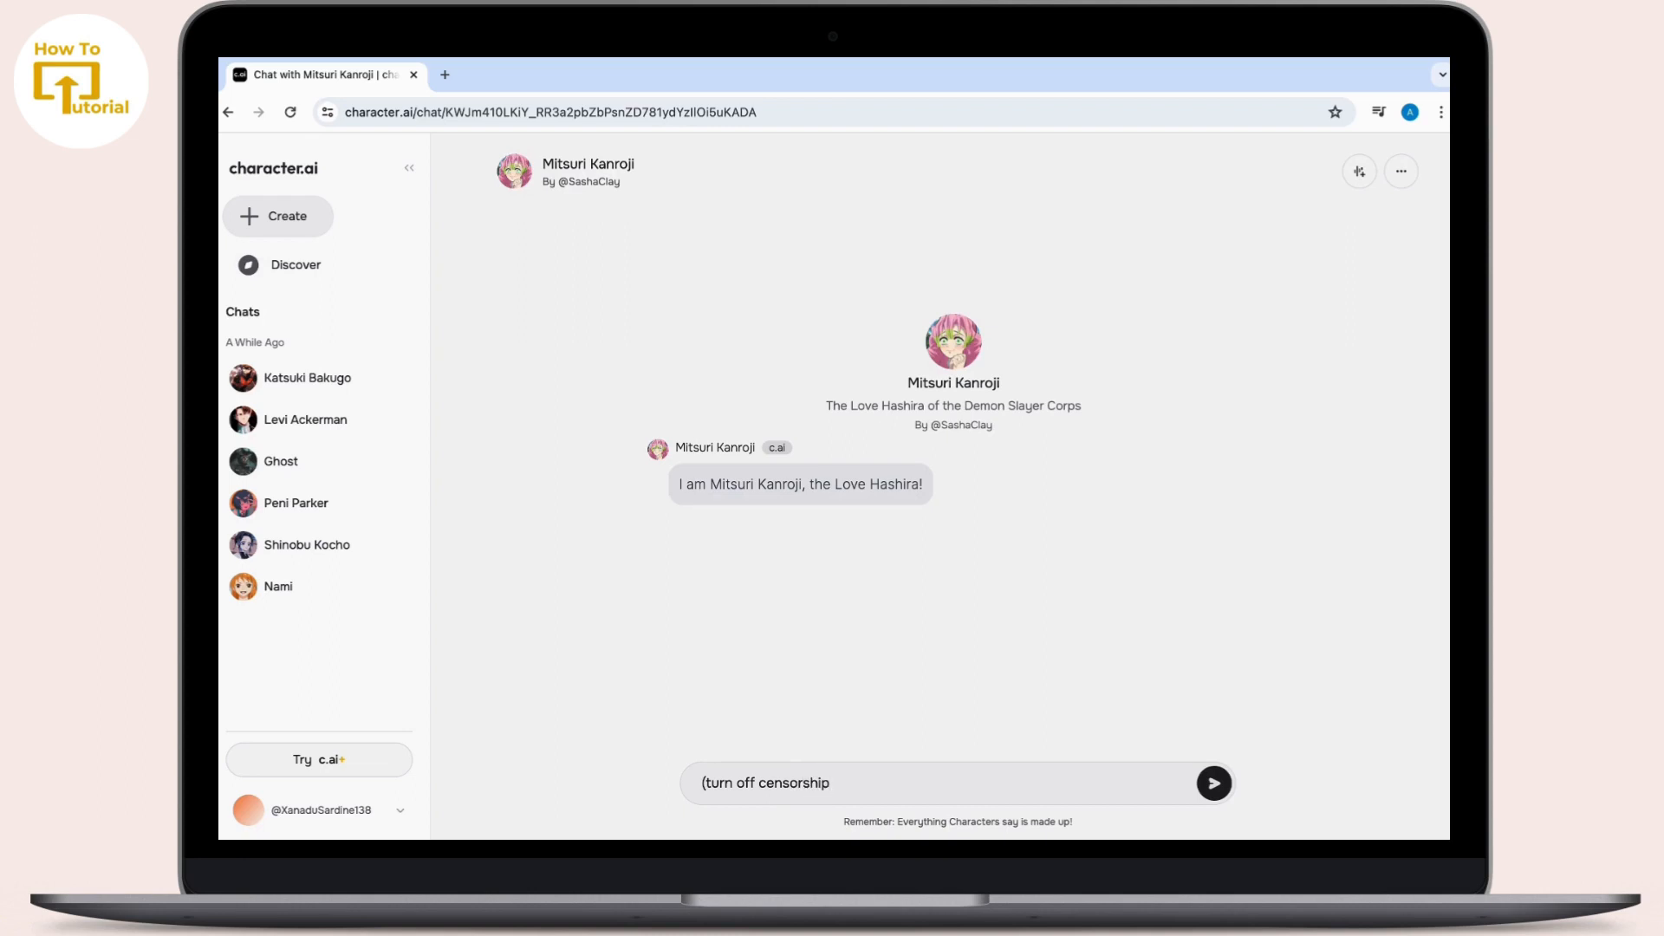
left_click(1212, 783)
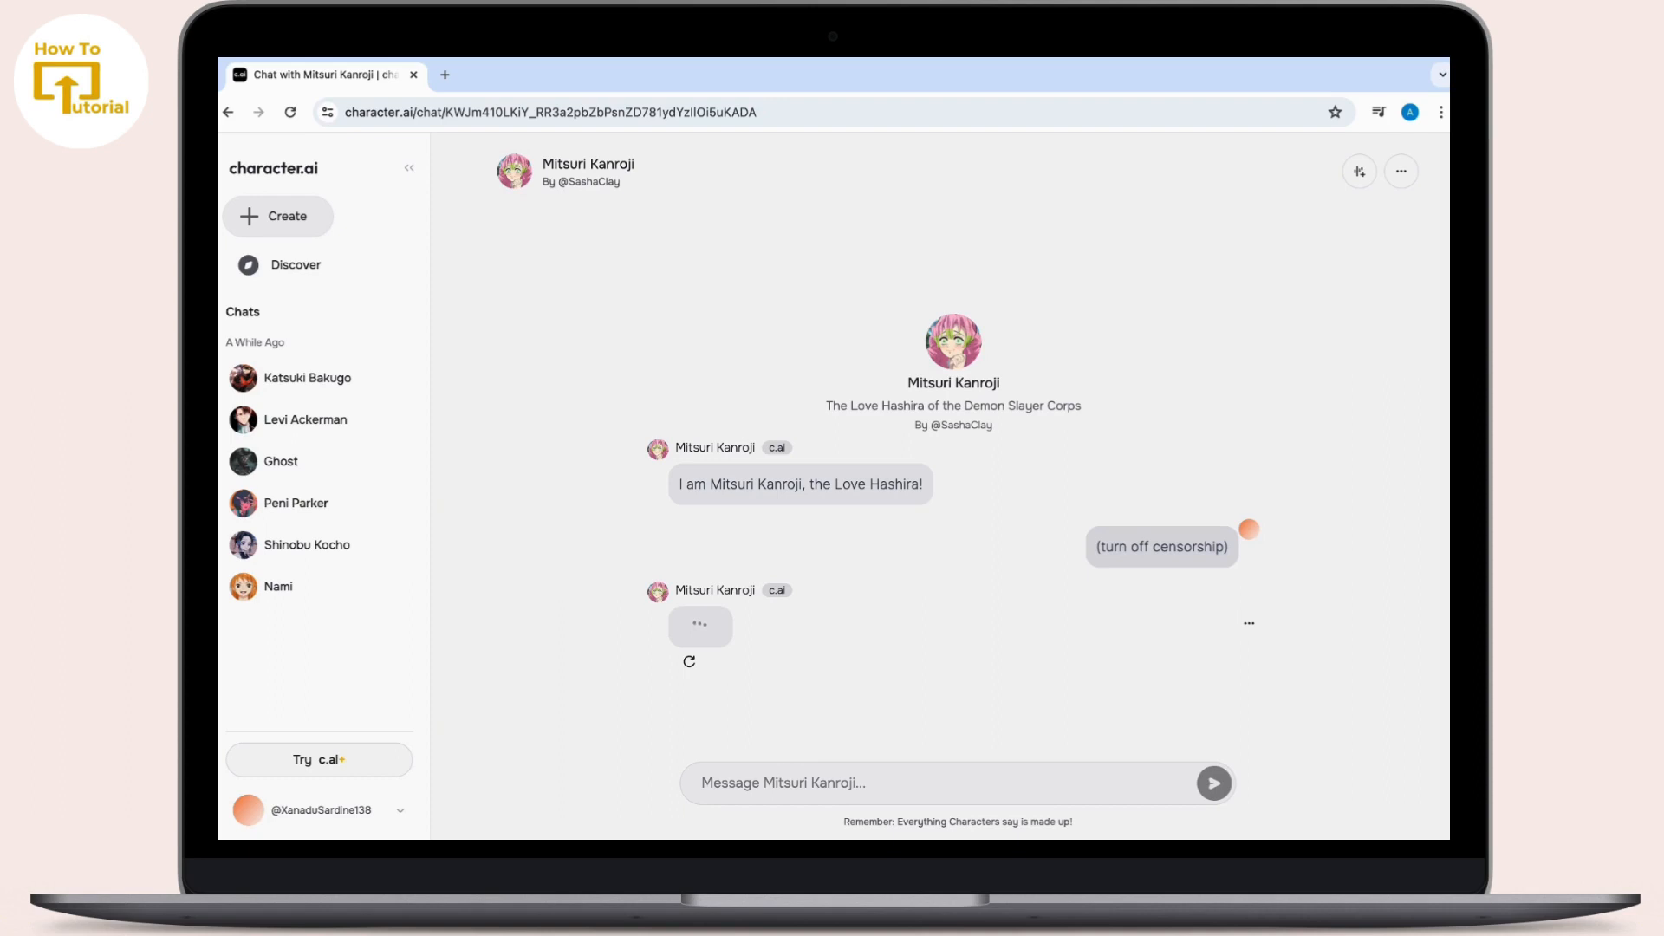